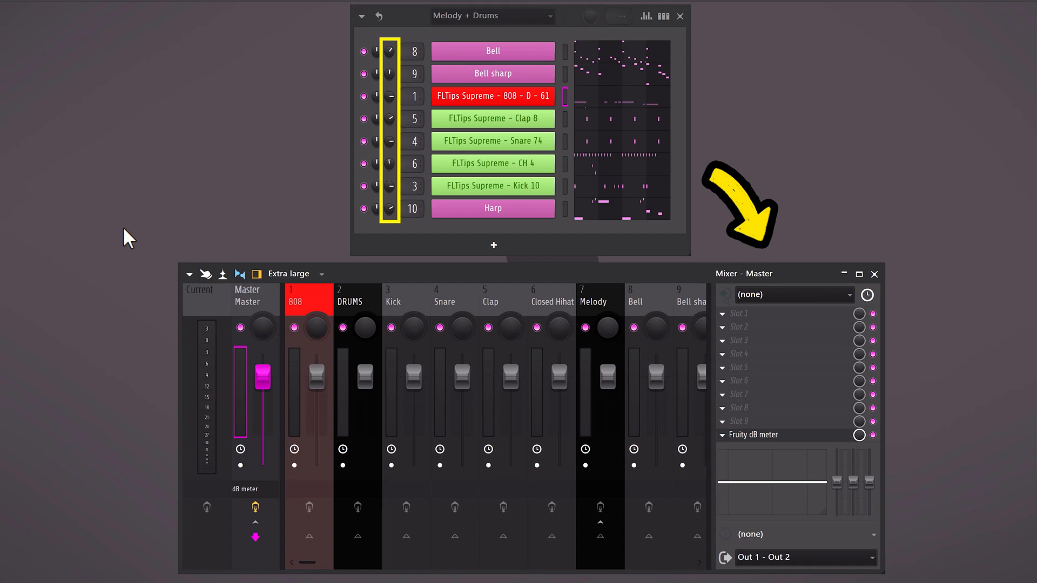
# Step: Show the Playlist with the combined Pattern 1 in the pattern picker
pyautogui.click(551, 298)
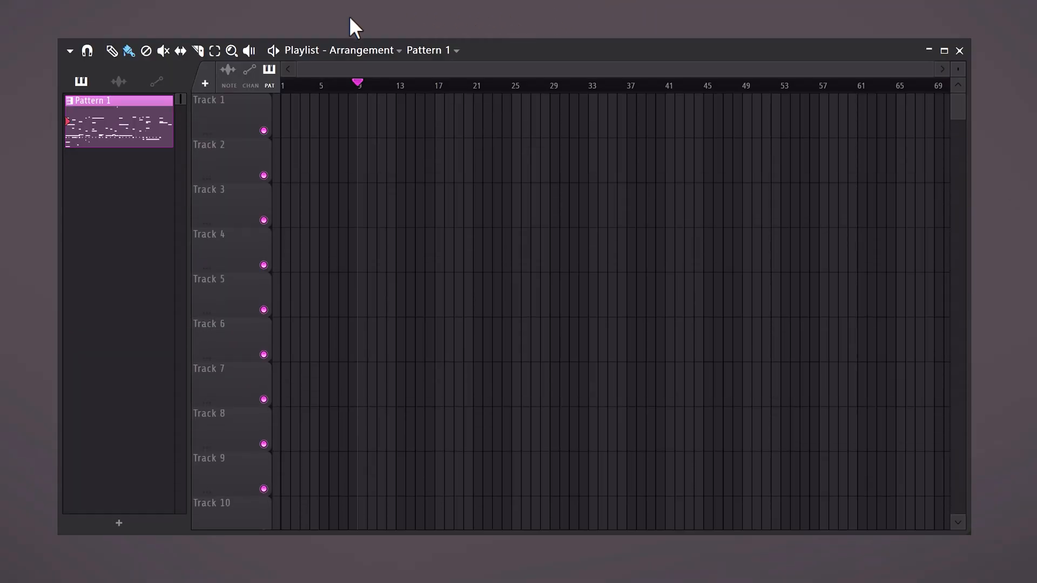
# Step: Split Pattern 1 by channel into Bell, Bell sharp, Harp and other per-instrument patterns
pyautogui.rightClick(118, 100)
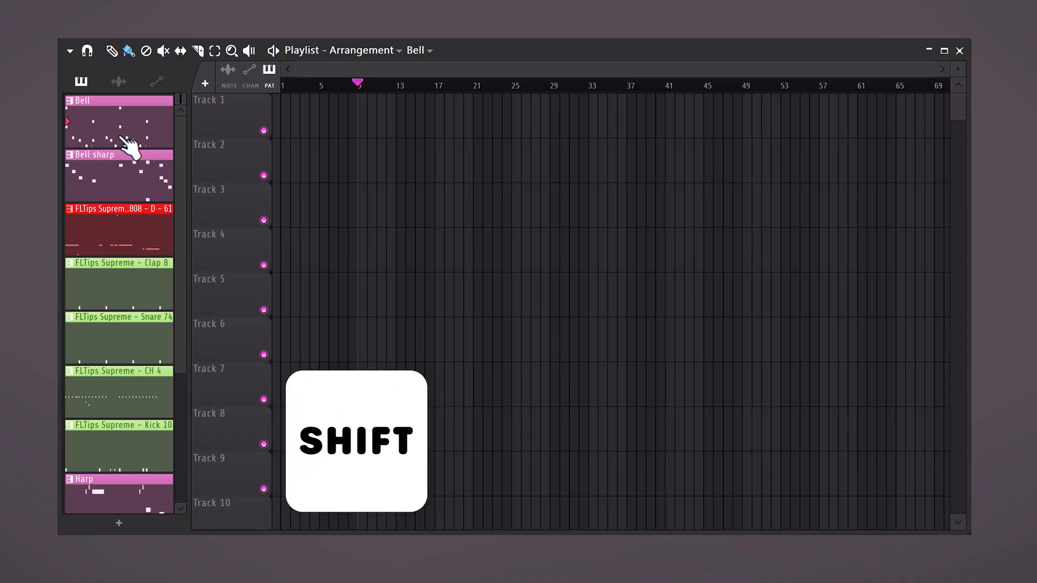
pyautogui.rightClick(86, 436)
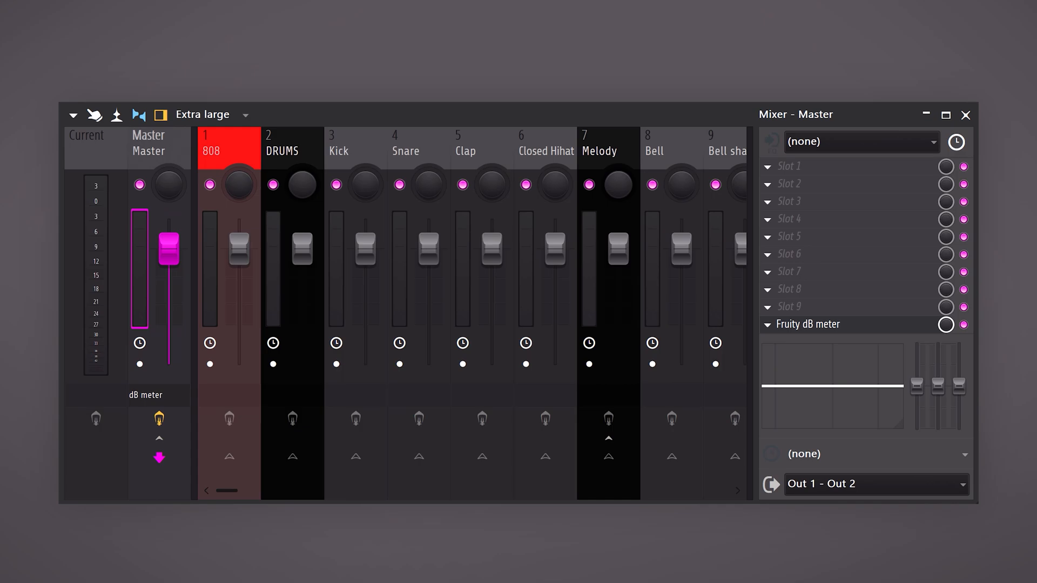
# Step: Route drum and melodic tracks to the DRUMS and Melody buses, and lower the 808 fader
pyautogui.click(607, 150)
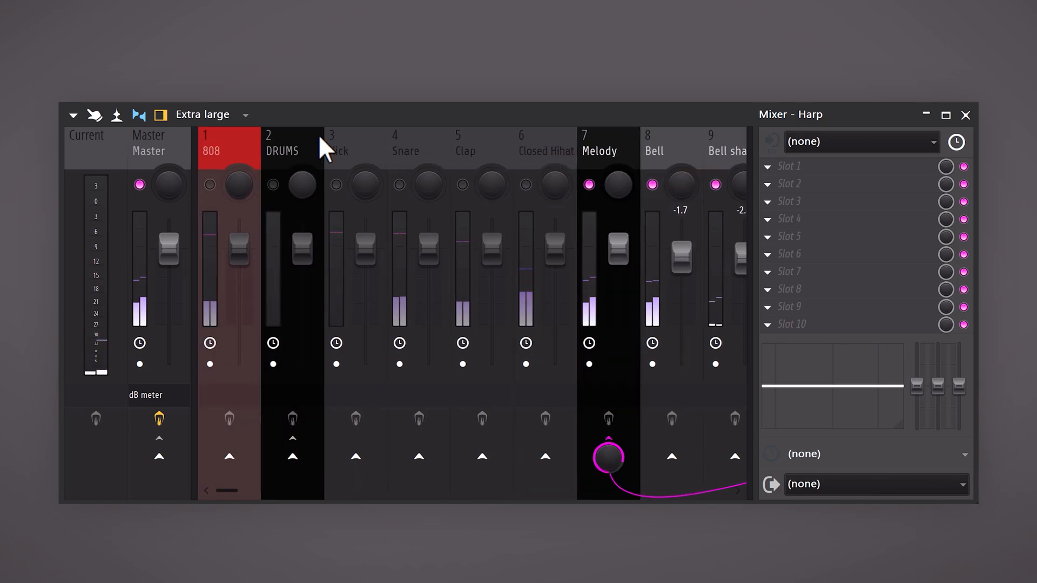
pyautogui.click(228, 145)
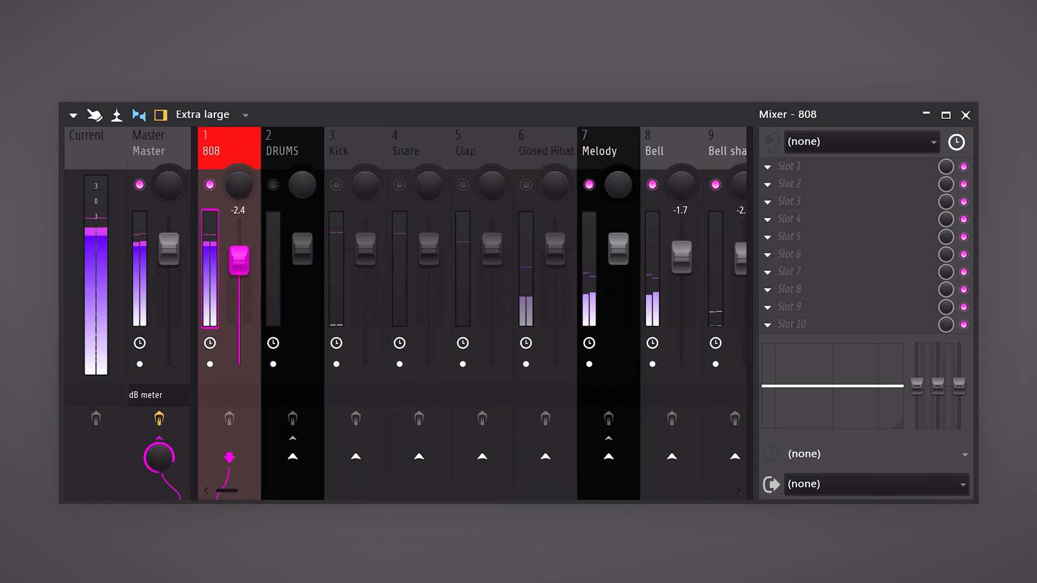
pyautogui.moveTo(239, 262); pyautogui.dragTo(239, 294)
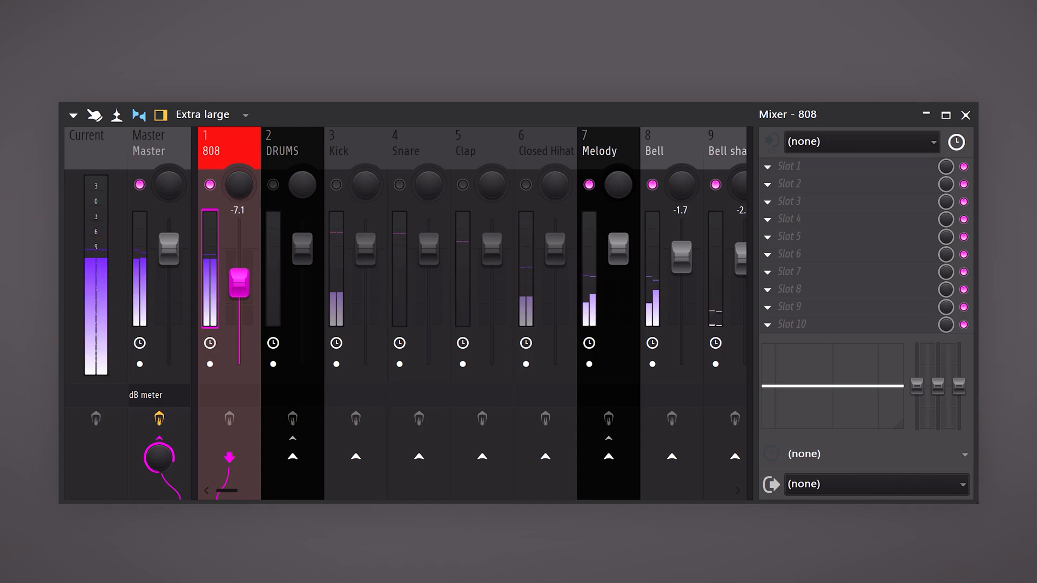
pyautogui.moveTo(236, 284); pyautogui.dragTo(236, 278)
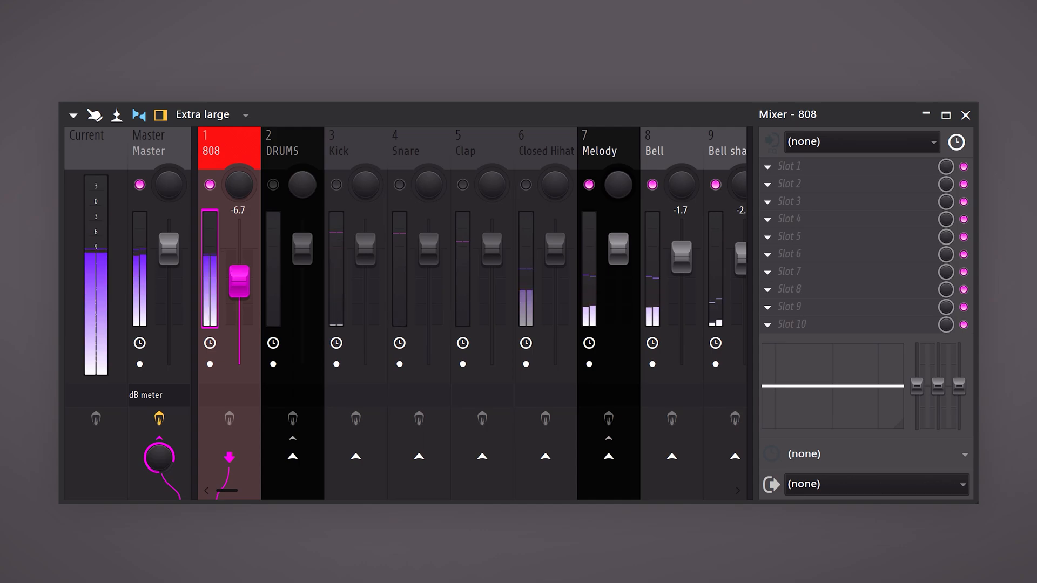
pyautogui.click(272, 183)
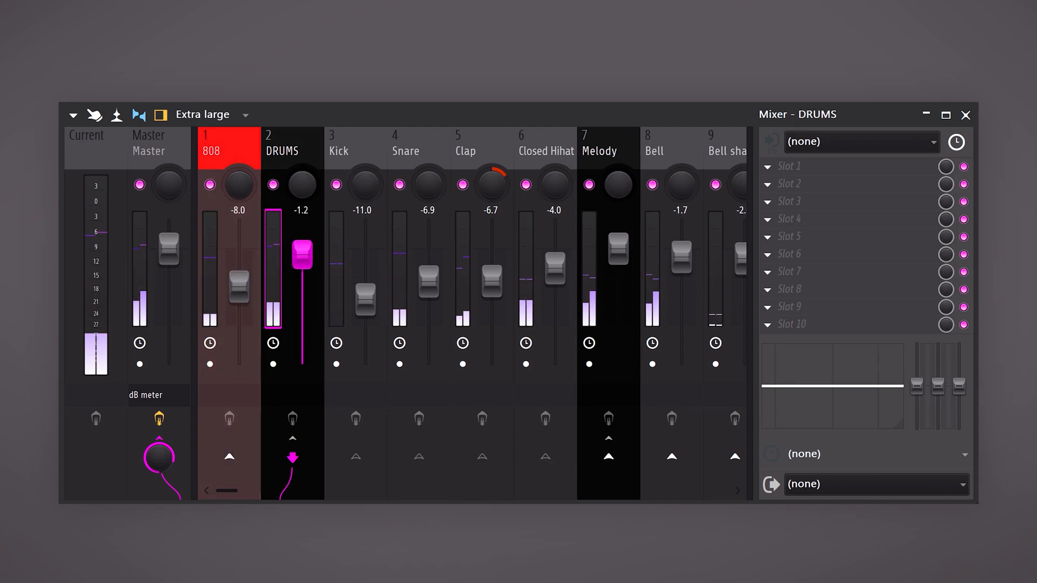
pyautogui.click(608, 146)
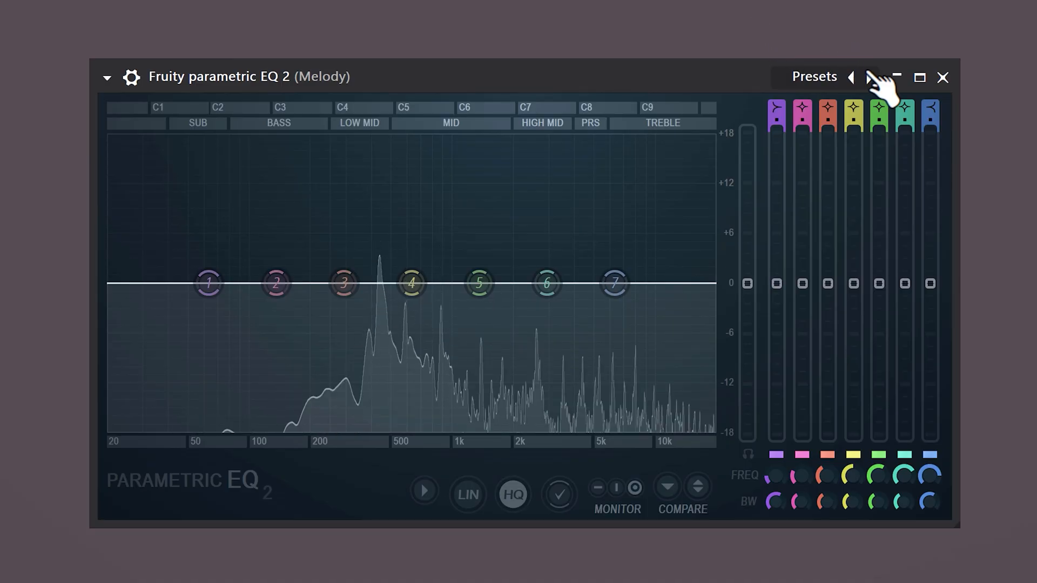
# Step: Load the 20Hz + 18kHz cut preset on the Melody EQ and raise the low cut above 100 Hz
pyautogui.click(852, 77)
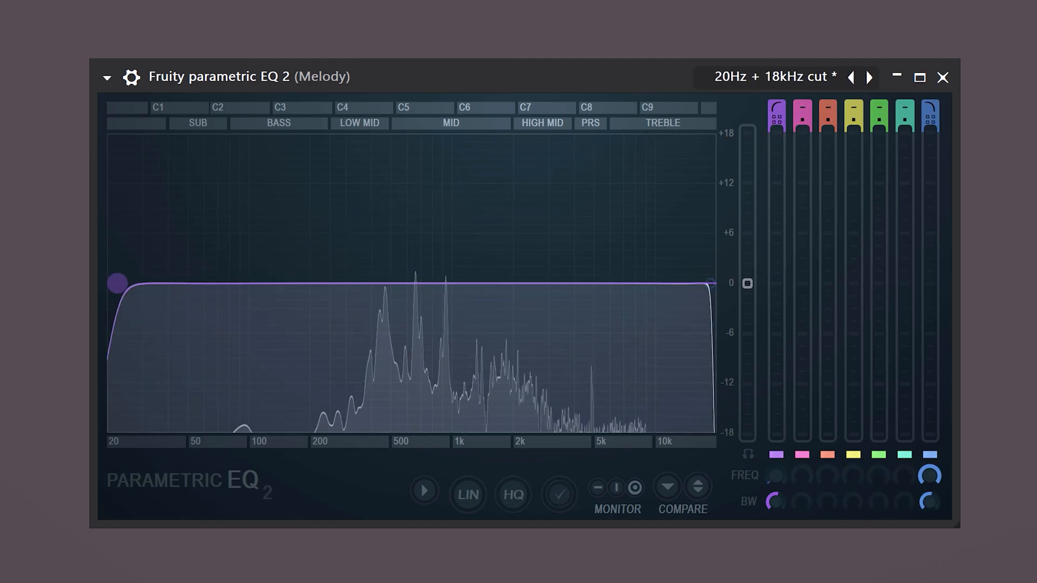
pyautogui.moveTo(116, 283); pyautogui.dragTo(243, 283)
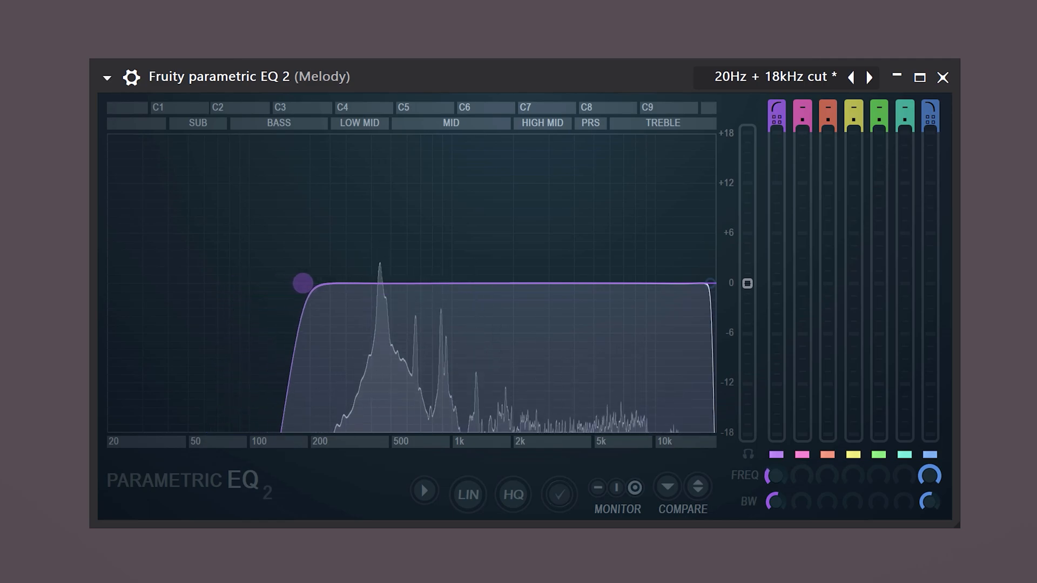
pyautogui.moveTo(301, 283); pyautogui.dragTo(371, 283)
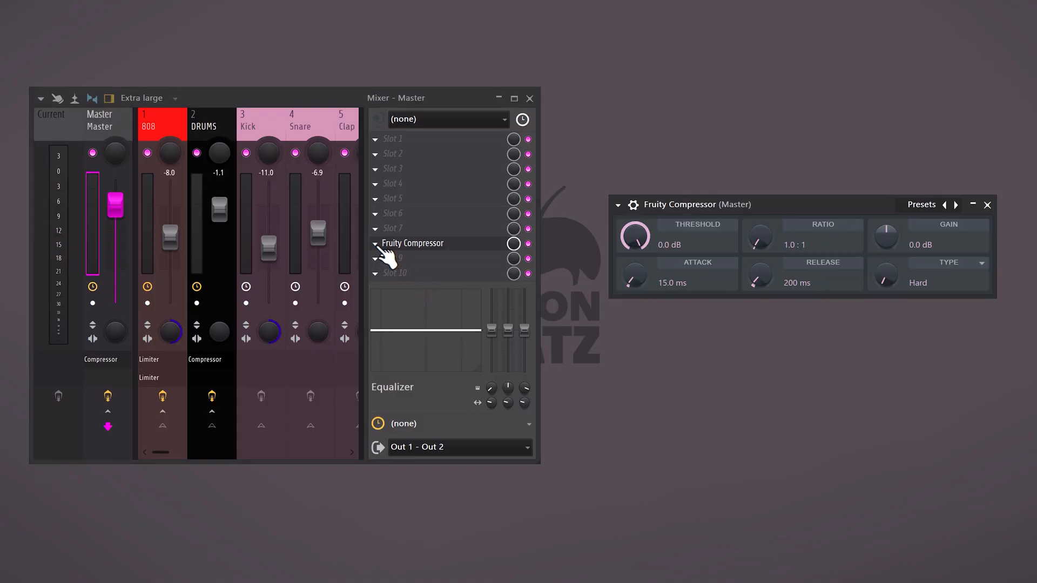
# Step: Add Fruity Soft Clipper and Fruity Limiter after the Master compressor, and adjust the limiter's CEIL knob
pyautogui.moveTo(634, 236); pyautogui.dragTo(634, 265)
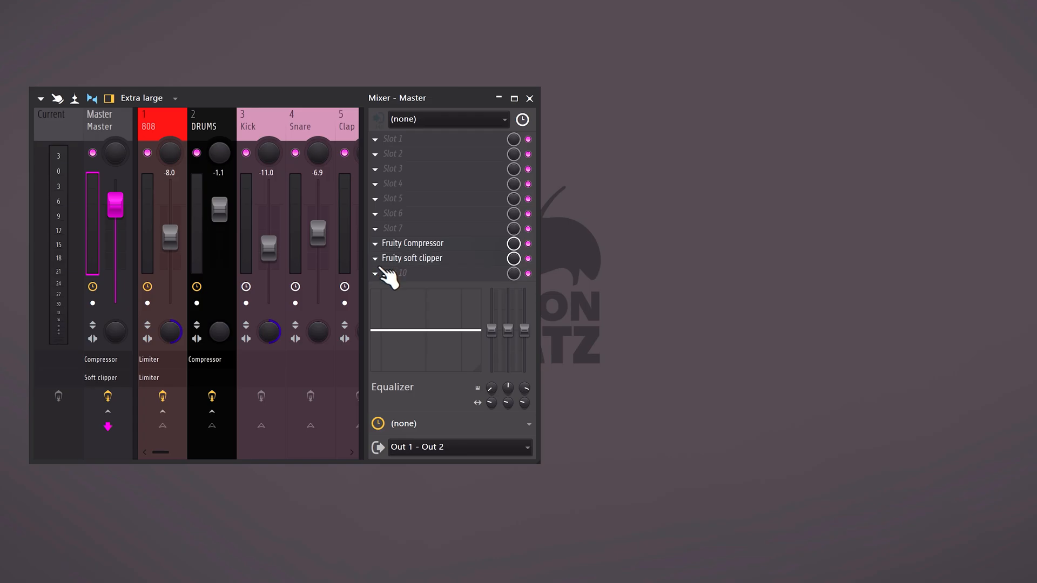
pyautogui.click(410, 274)
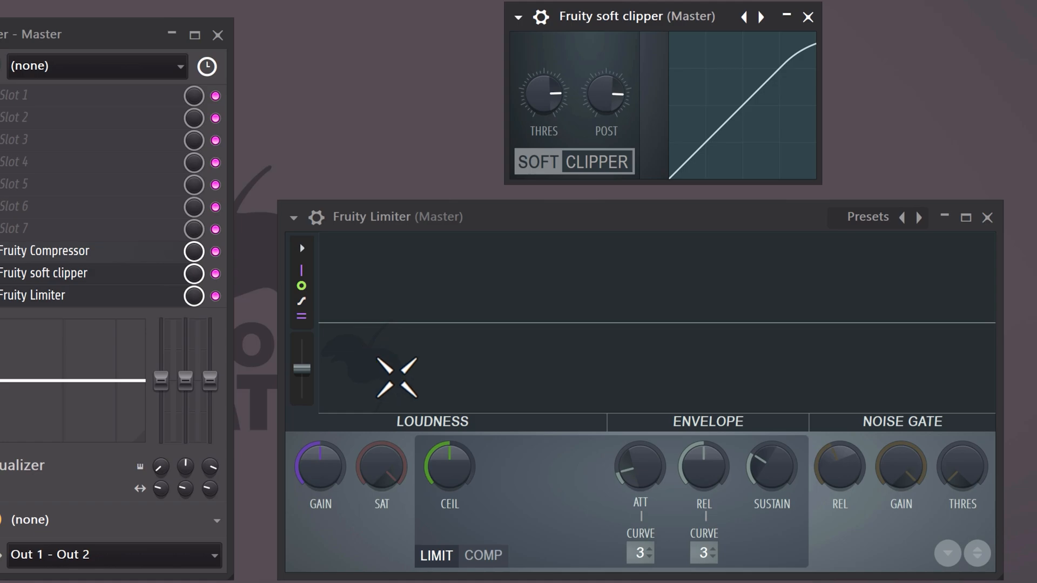
pyautogui.moveTo(449, 469); pyautogui.dragTo(449, 456)
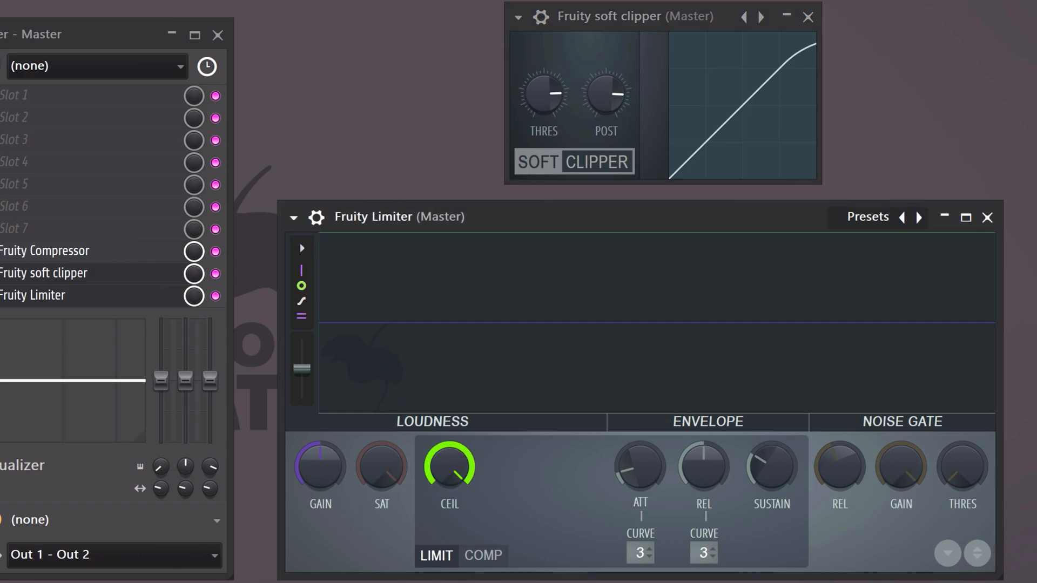